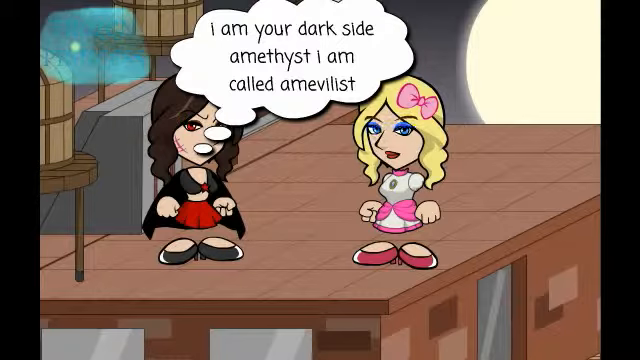
Step: Advance the rooftop scene so the bubble reads "so i guess i'm fighting myself"
click(320, 180)
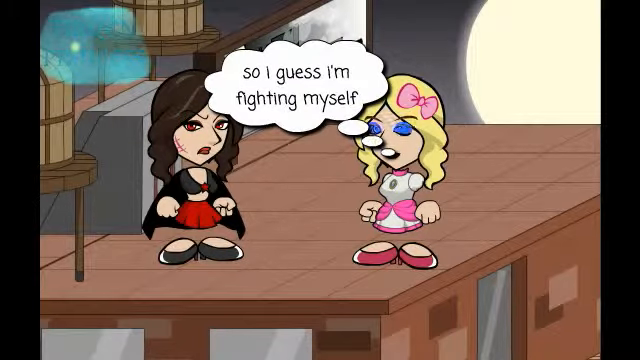